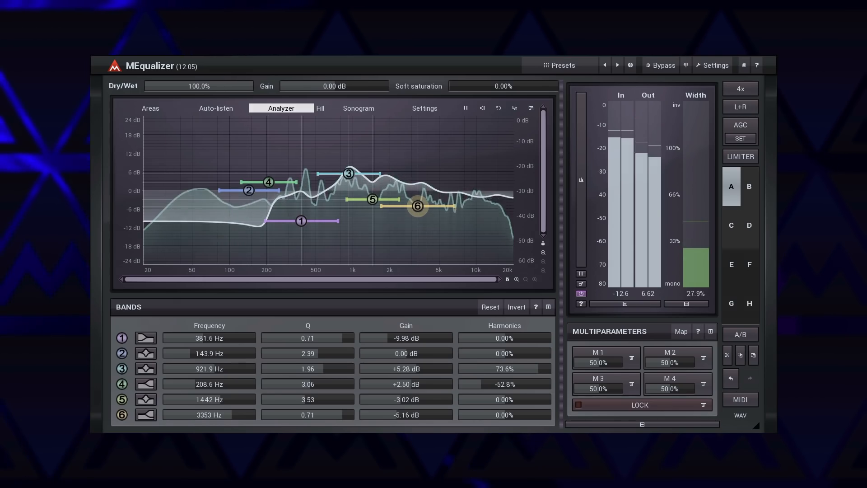
# Set band 4's harmonics to -100% in its detailed settings and confirm with OK
pyautogui.click(358, 108)
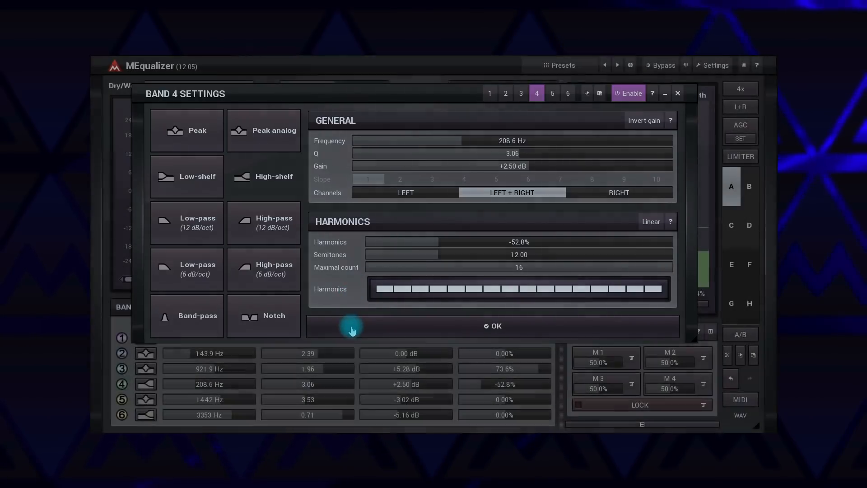
pyautogui.click(493, 325)
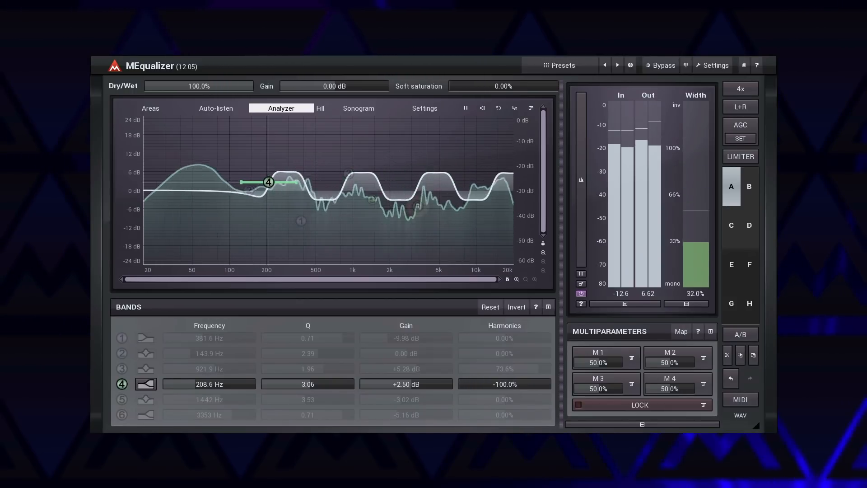
# Keep 4x upsampling for normal processing and close the upsampling options
pyautogui.click(740, 89)
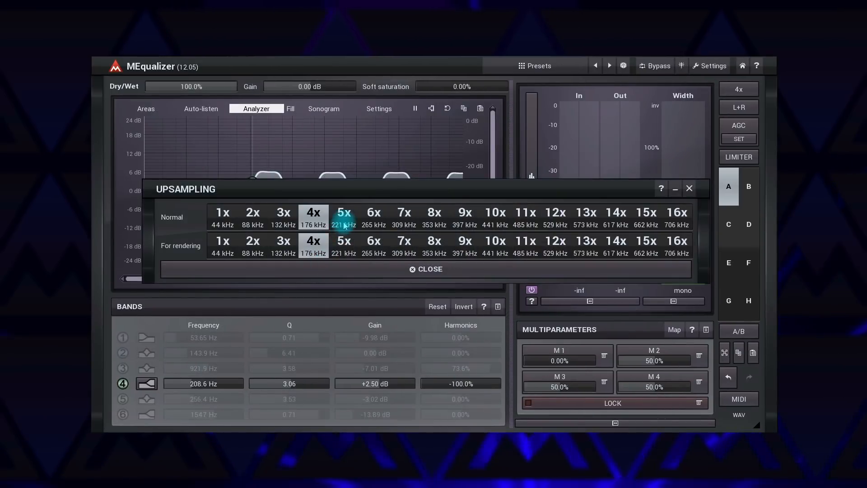
pyautogui.click(313, 217)
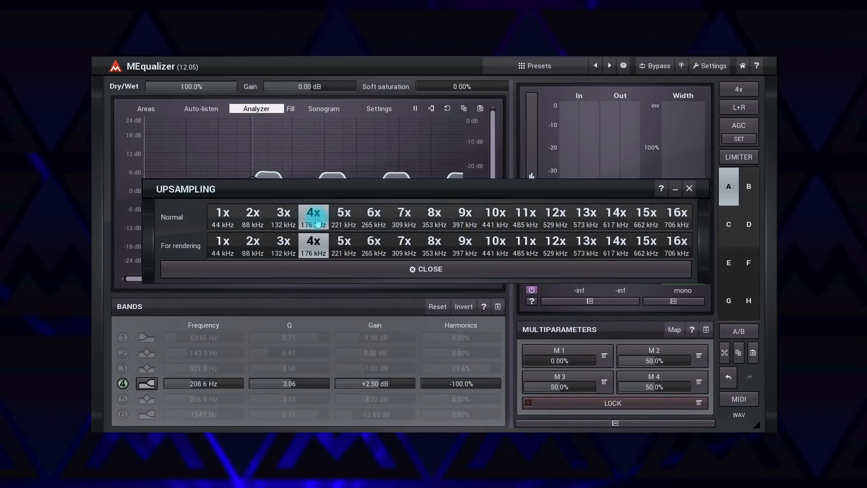
pyautogui.click(427, 268)
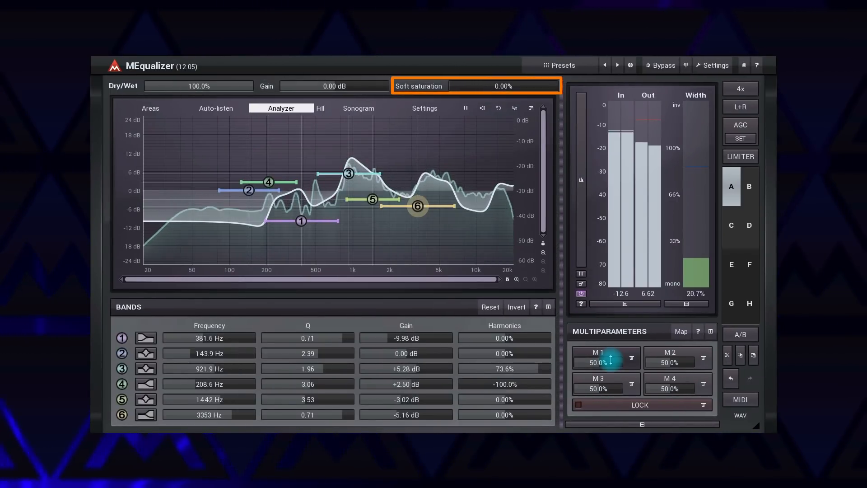
# Look over the L+R channel processing modes list, then dismiss it
pyautogui.click(740, 155)
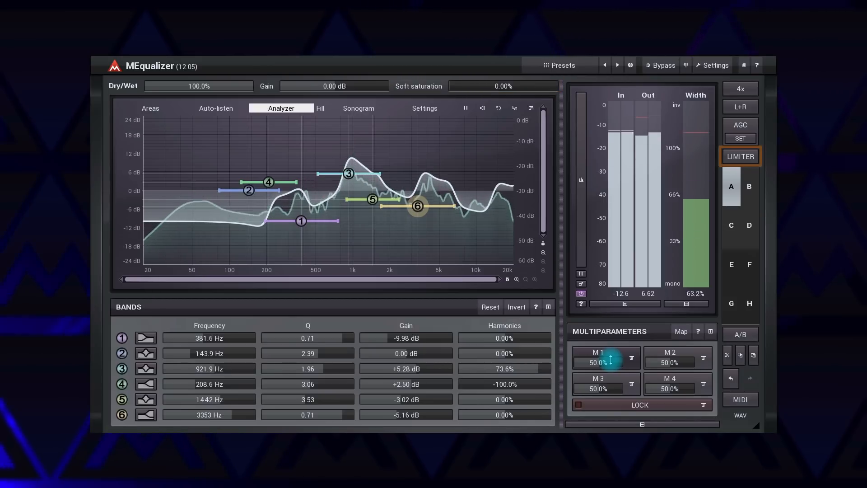
pyautogui.click(739, 106)
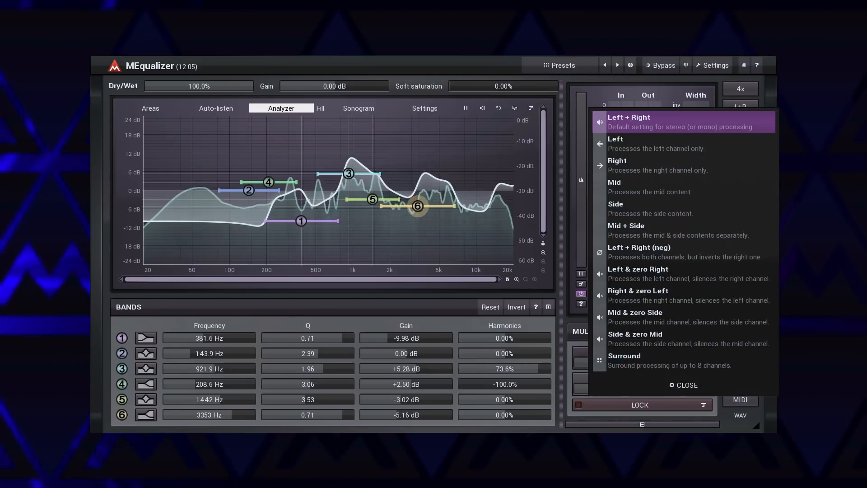
pyautogui.click(687, 385)
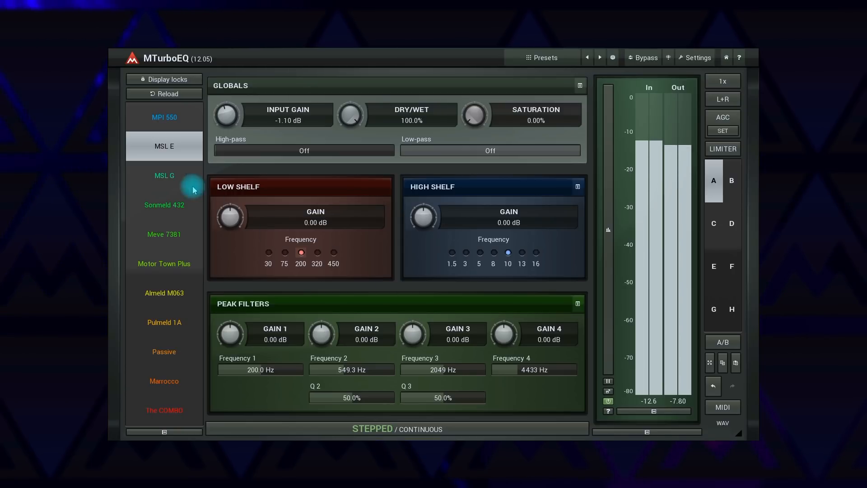
# Switch MTurboEQ to the Meve 7381 model and step its low shelf frequency
pyautogui.click(164, 234)
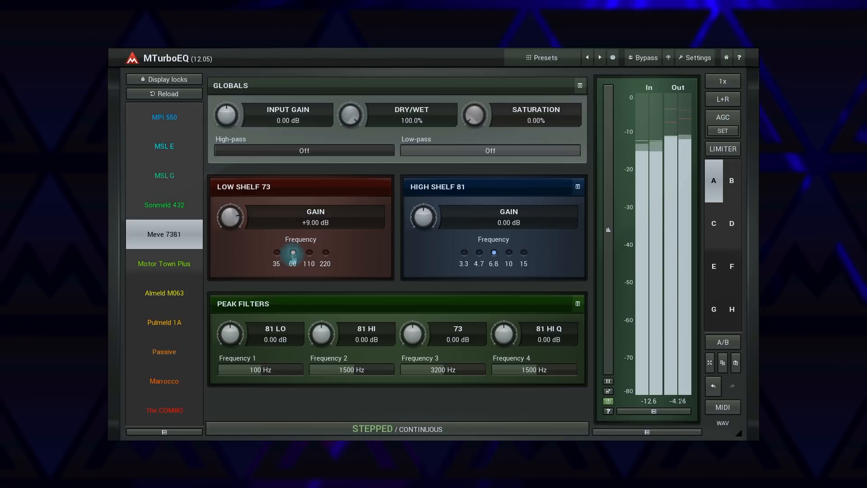
pyautogui.click(293, 253)
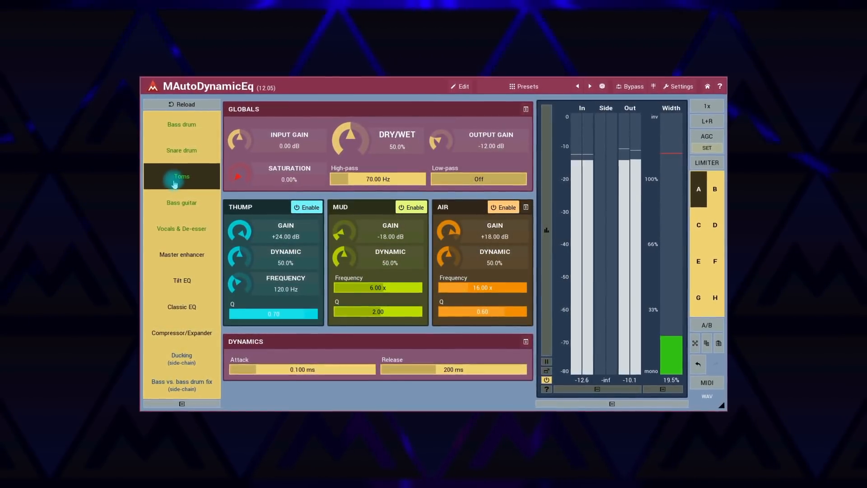
# Try the Snare drum preset, then load the Bass drum preset
pyautogui.click(178, 149)
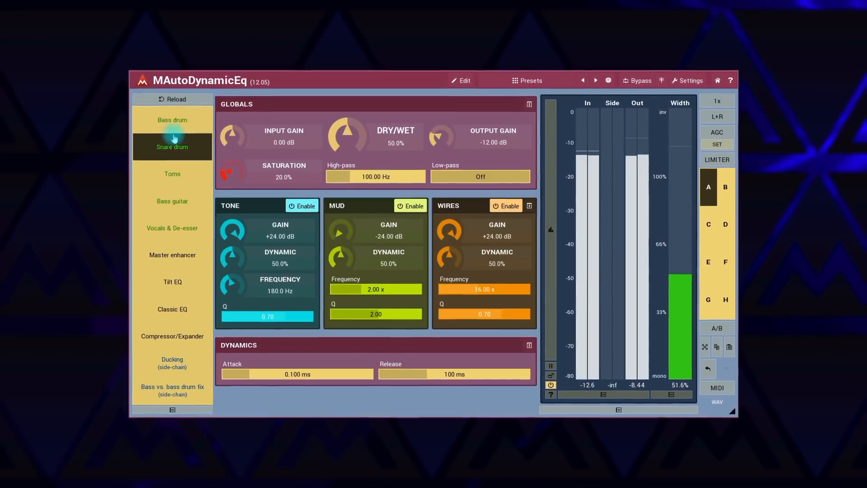
pyautogui.click(173, 120)
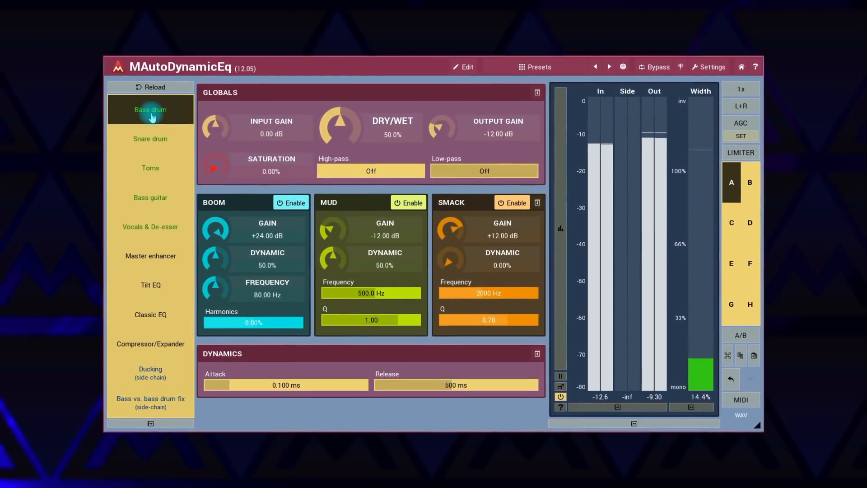
pyautogui.click(466, 66)
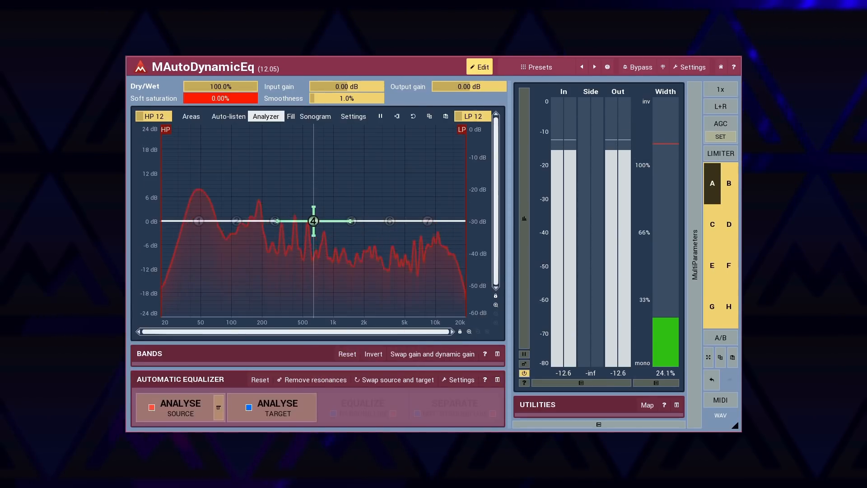
# Capture the source sound's spectrum, then capture the target sound's spectrum
pyautogui.click(178, 407)
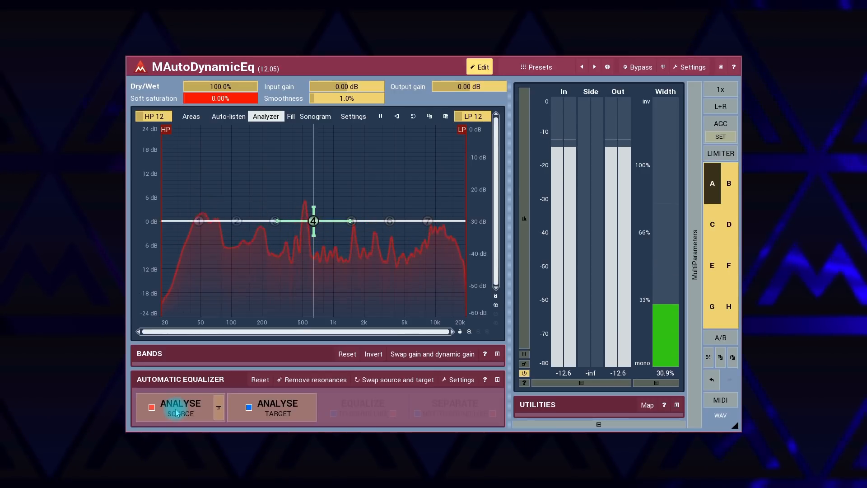
pyautogui.click(181, 407)
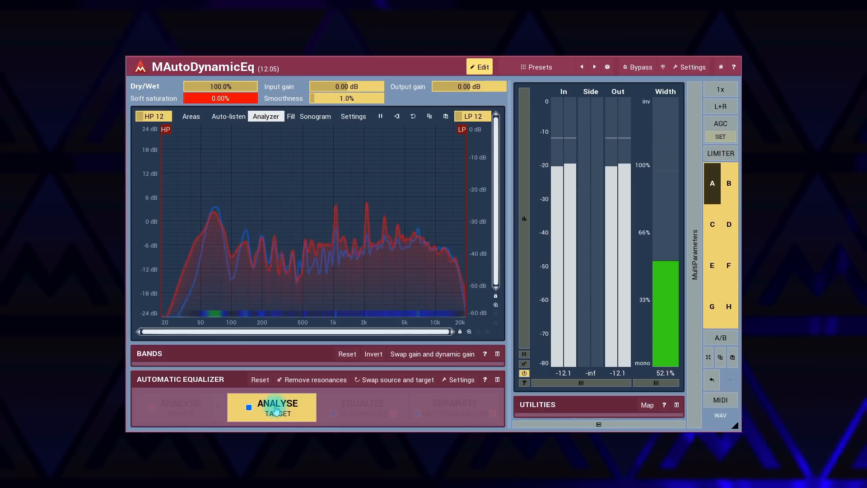
pyautogui.click(271, 407)
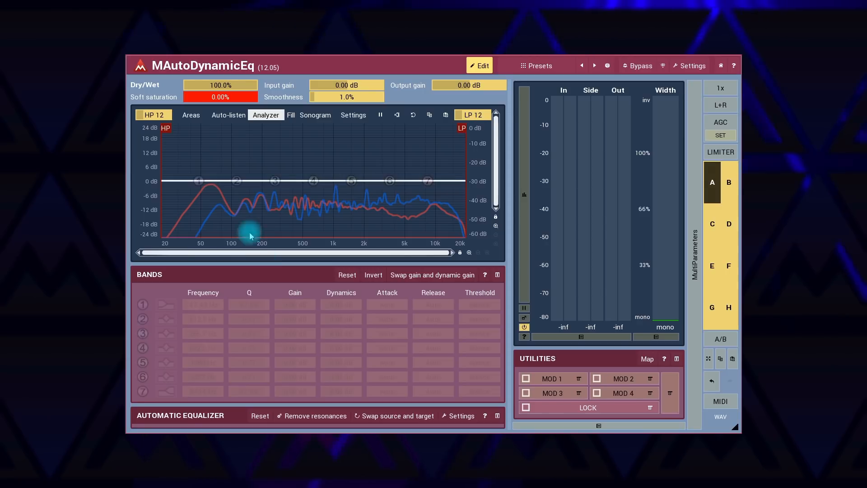
# Narrow the HP/LP matching range, click Equalize for seven bands, and adjust a band node
pyautogui.moveTo(165, 128); pyautogui.dragTo(231, 128)
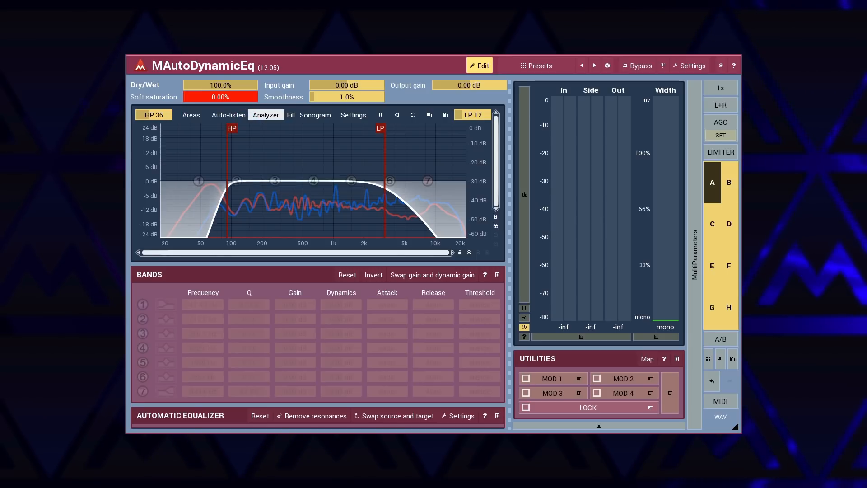
pyautogui.click(153, 114)
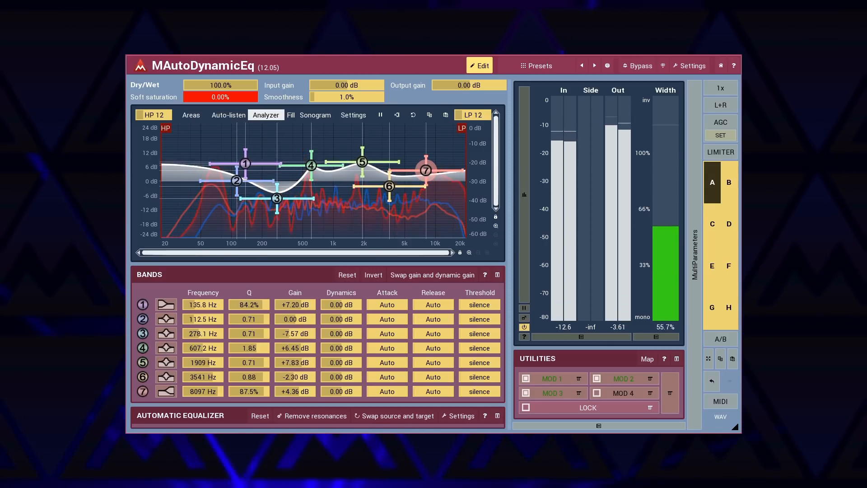
pyautogui.moveTo(245, 163); pyautogui.dragTo(227, 169)
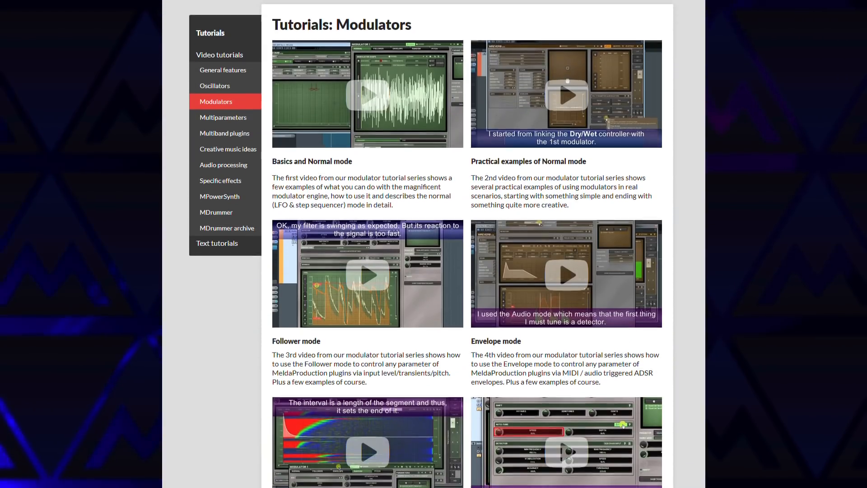
# Scroll down through the Modulators video tutorials page
pyautogui.scroll(-3)
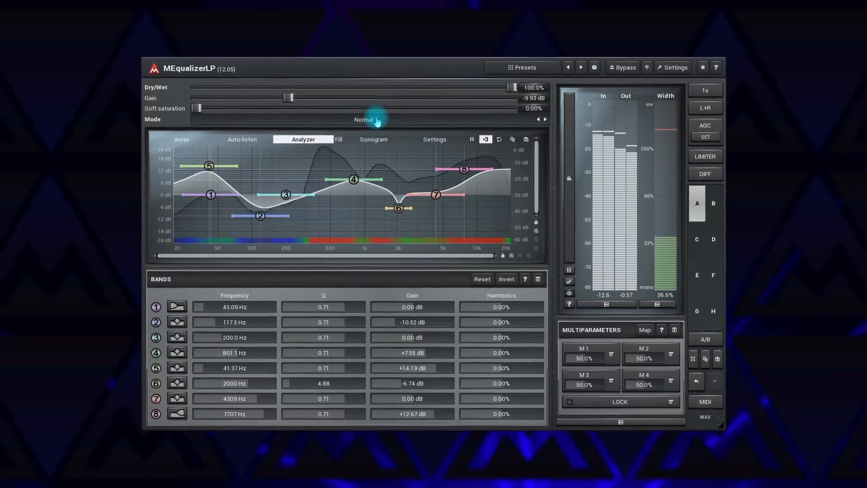
# Try Linear-phase mode, restore Normal mode, and close band 2's settings with OK
pyautogui.click(363, 119)
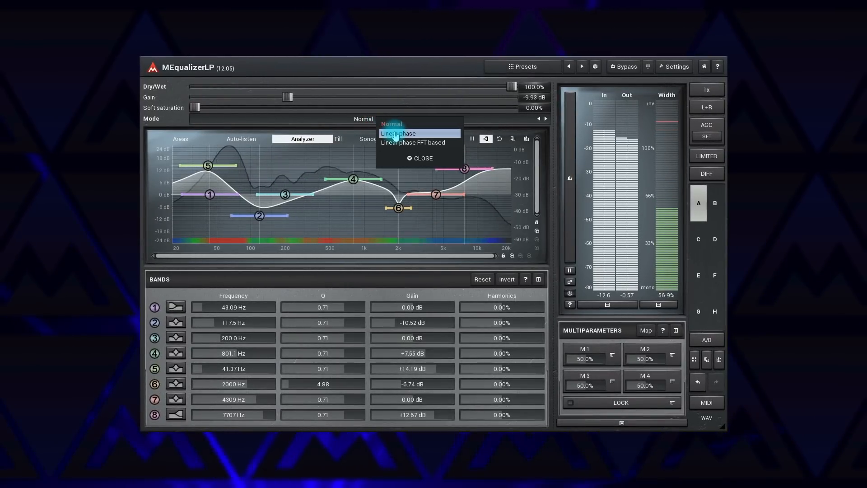
pyautogui.click(397, 133)
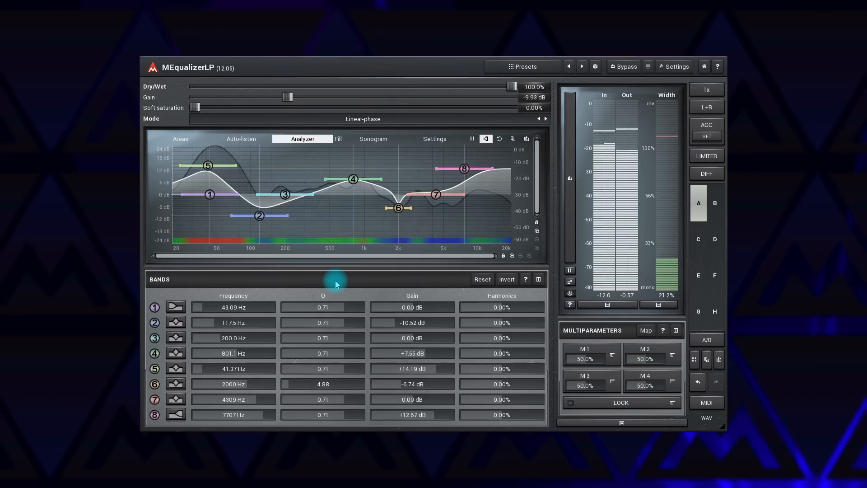
pyautogui.click(363, 119)
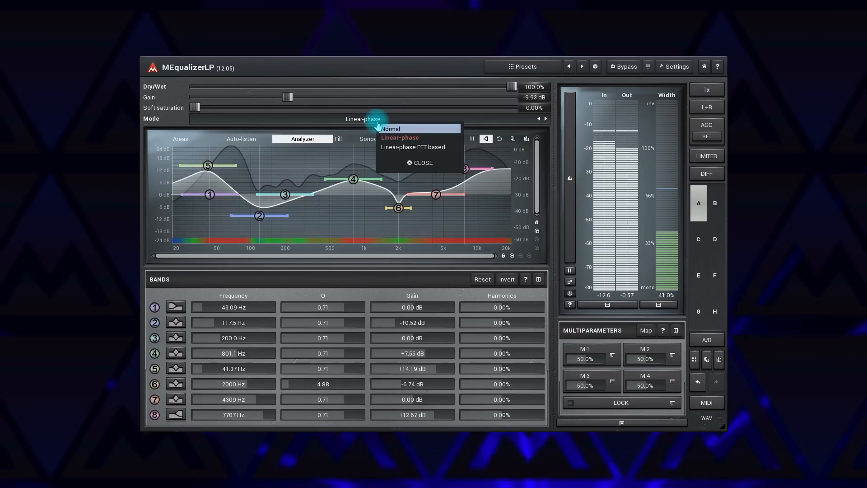
pyautogui.click(390, 128)
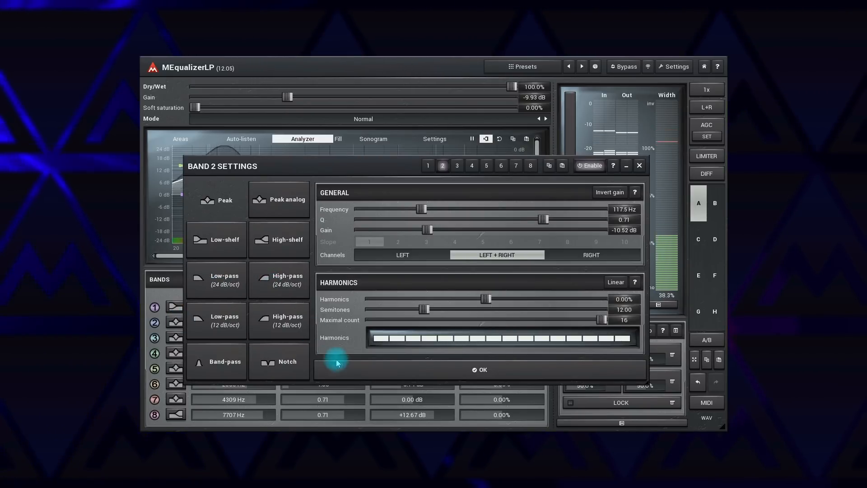
pyautogui.click(481, 369)
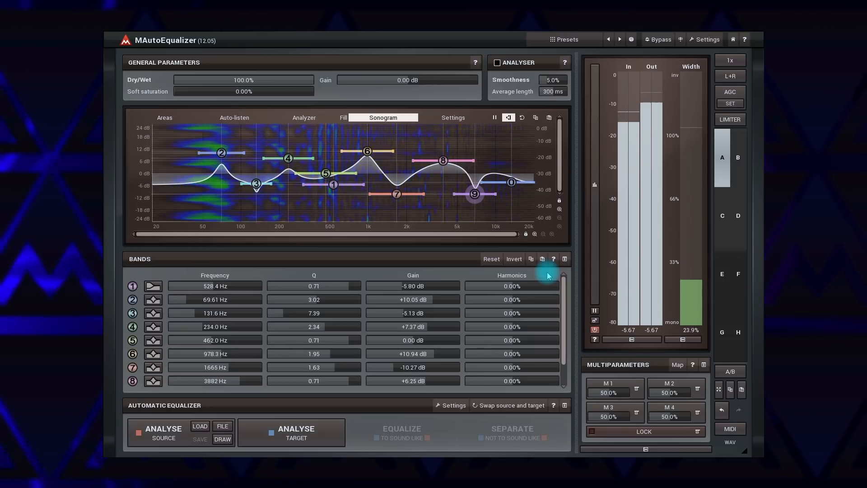
# Scroll the automatic equalizer's Bands list alongside the Sonogram analyser
pyautogui.scroll(-3)
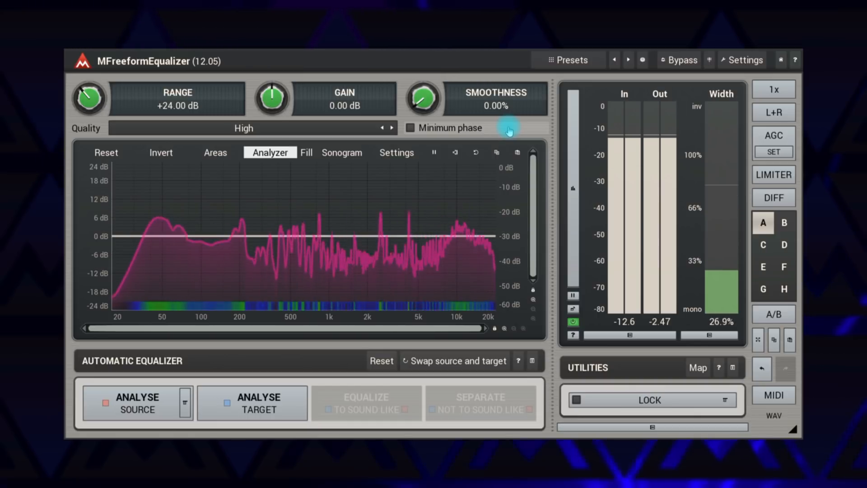
# Tick the Minimum phase checkbox next to the High quality setting
pyautogui.click(409, 128)
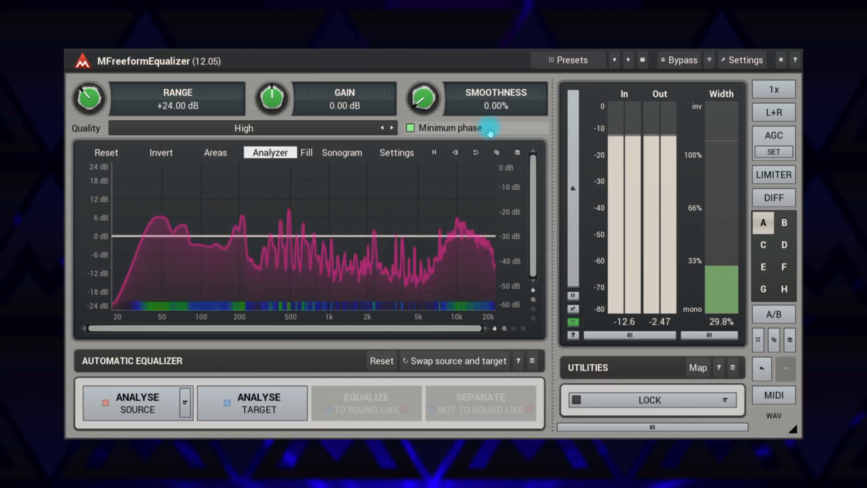